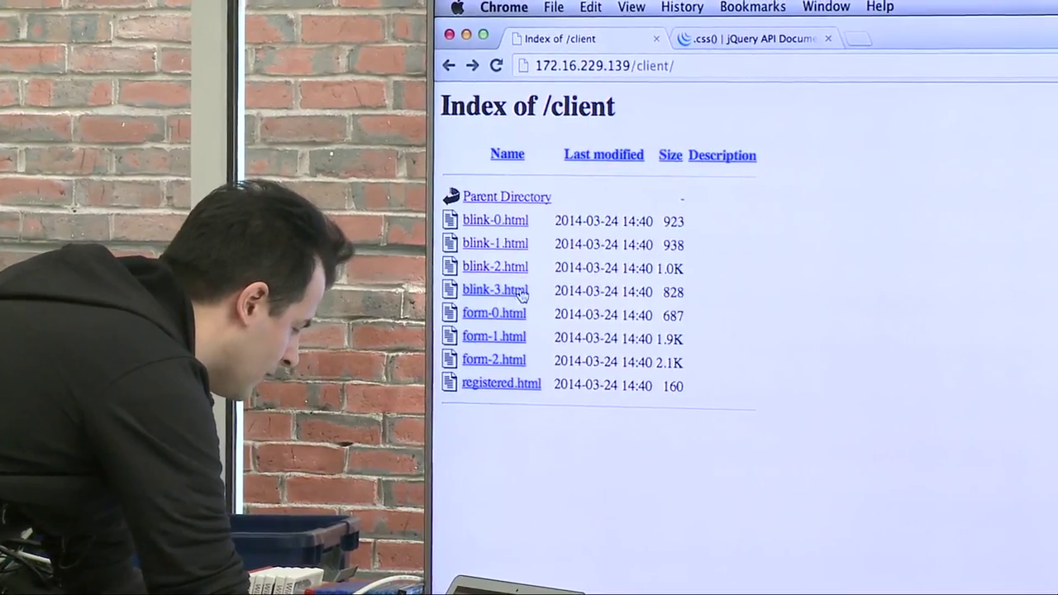
# Load form-0.html from the /client listing and bring up its HTML source in Terminal
pyautogui.click(492, 313)
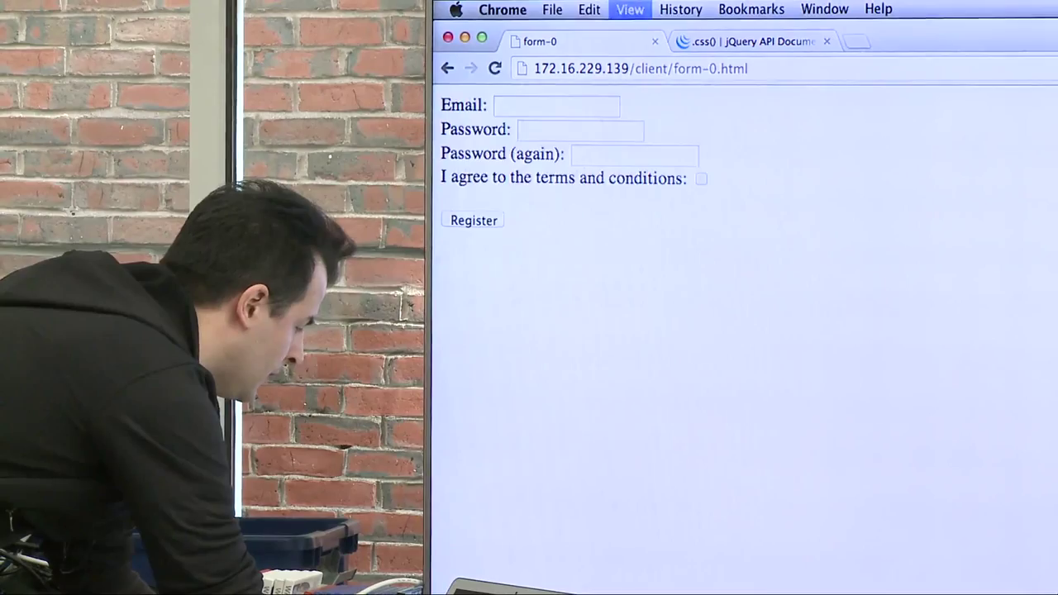
pyautogui.click(473, 220)
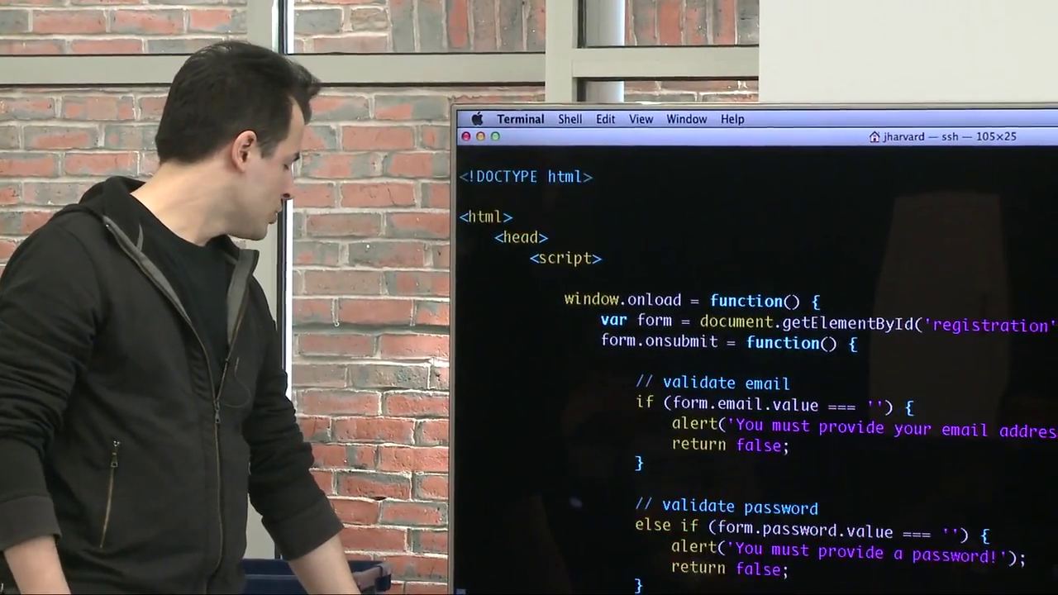
# Scroll through the onsubmit checks for email, password, confirmation and agreement
pyautogui.scroll(-3)
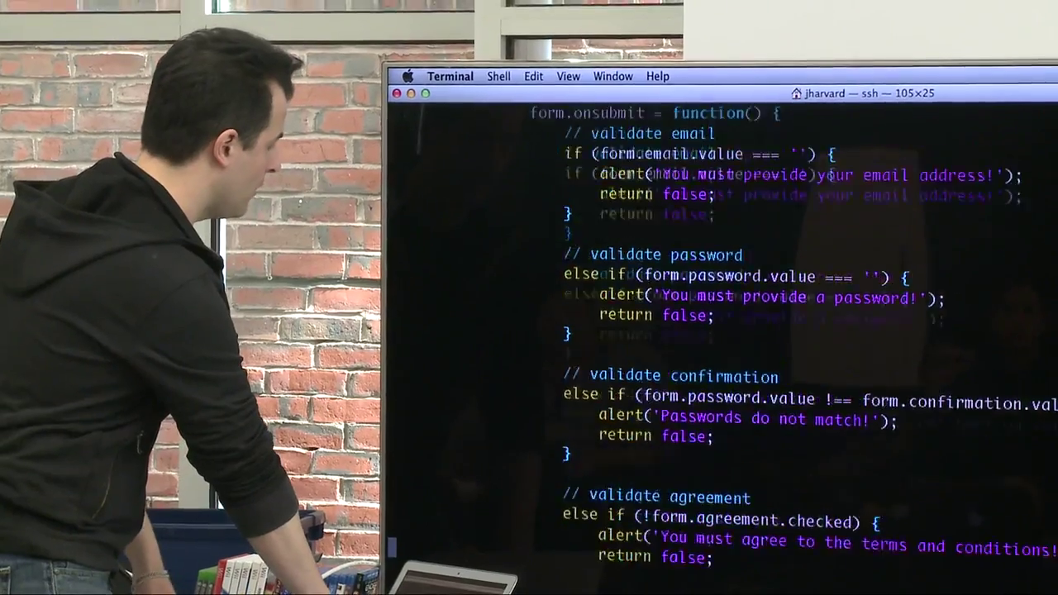
pyautogui.scroll(-3)
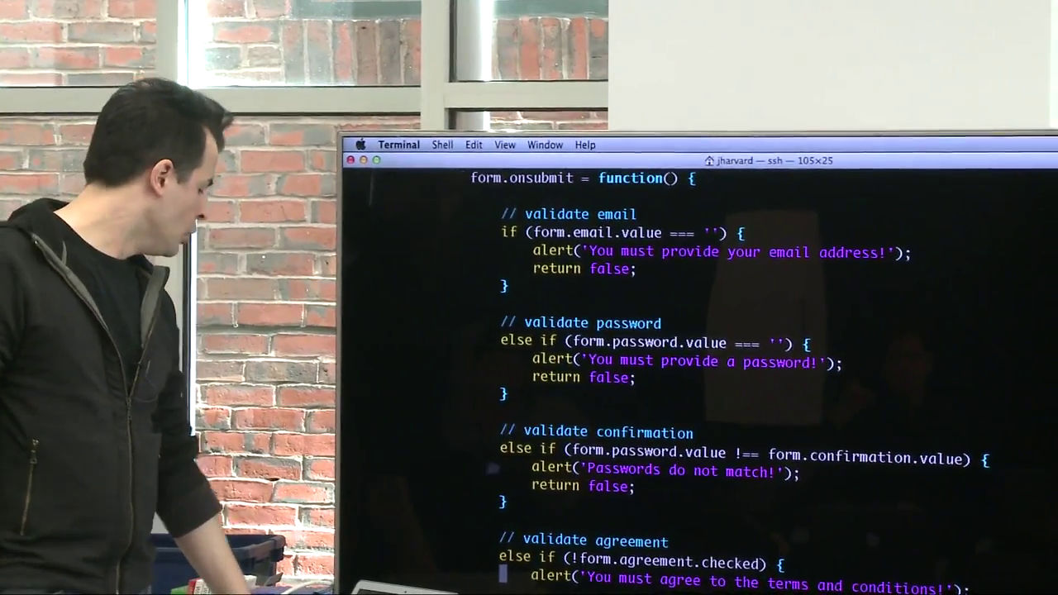
pyautogui.scroll(-3)
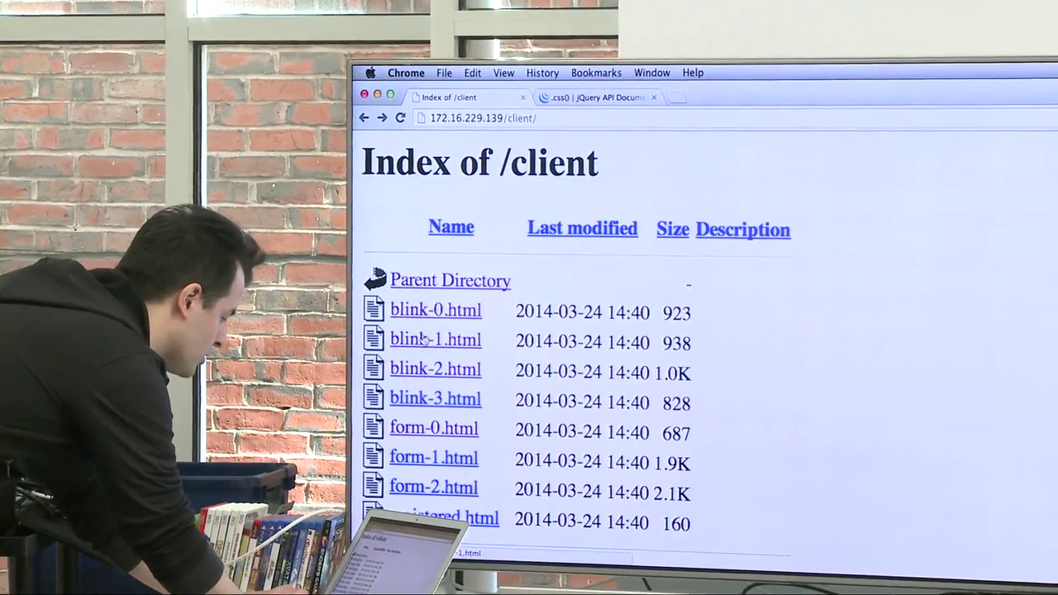
pyautogui.click(433, 456)
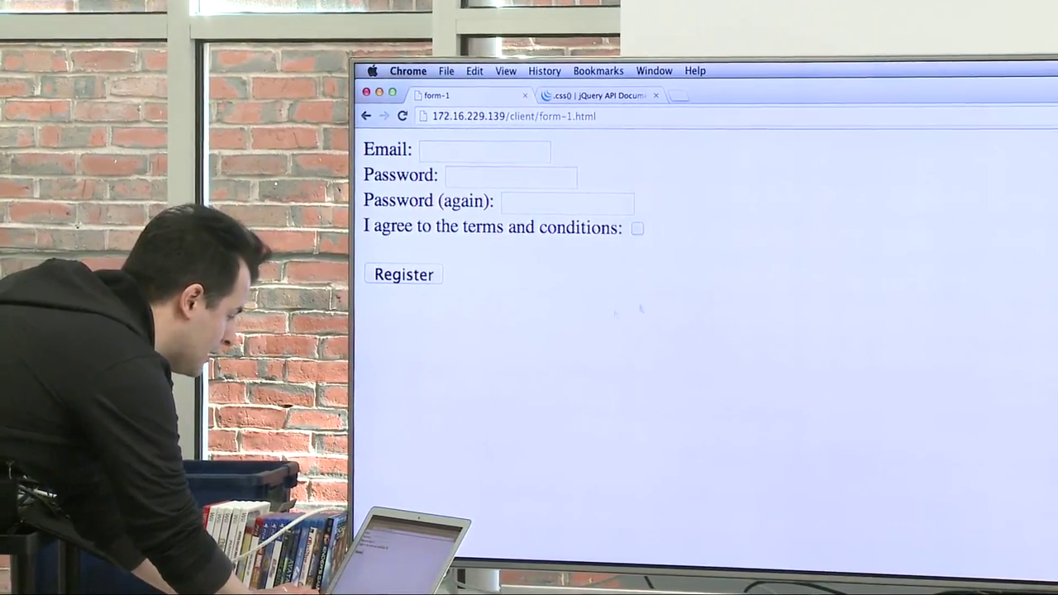
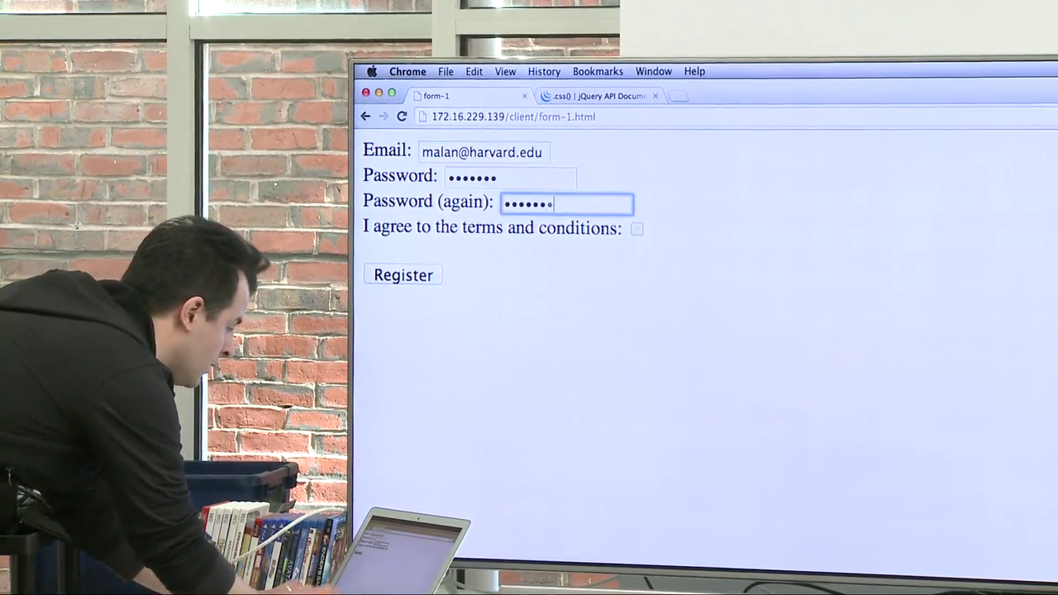
pyautogui.click(637, 228)
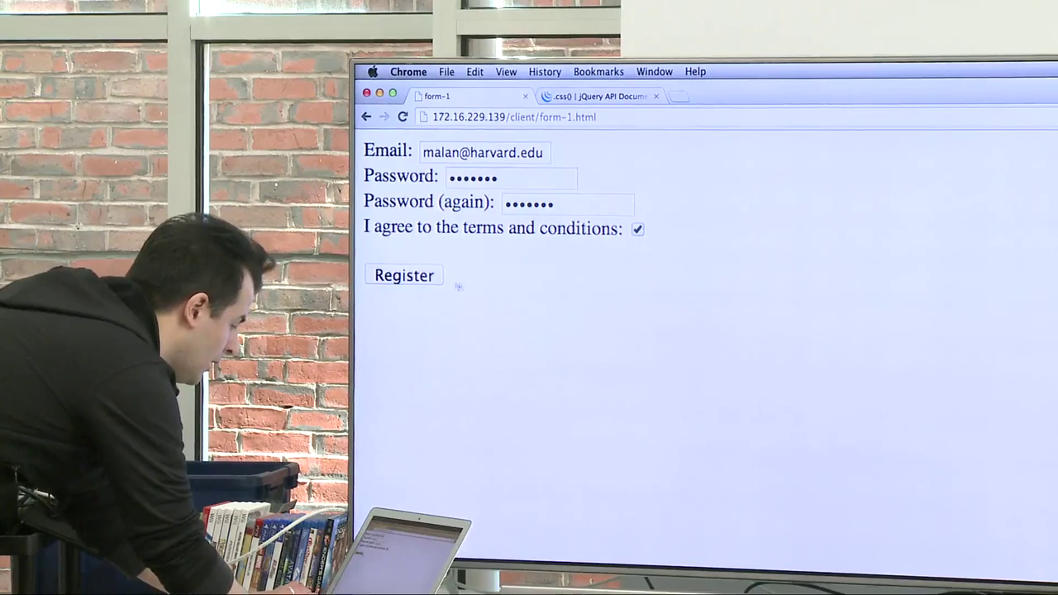
pyautogui.click(404, 275)
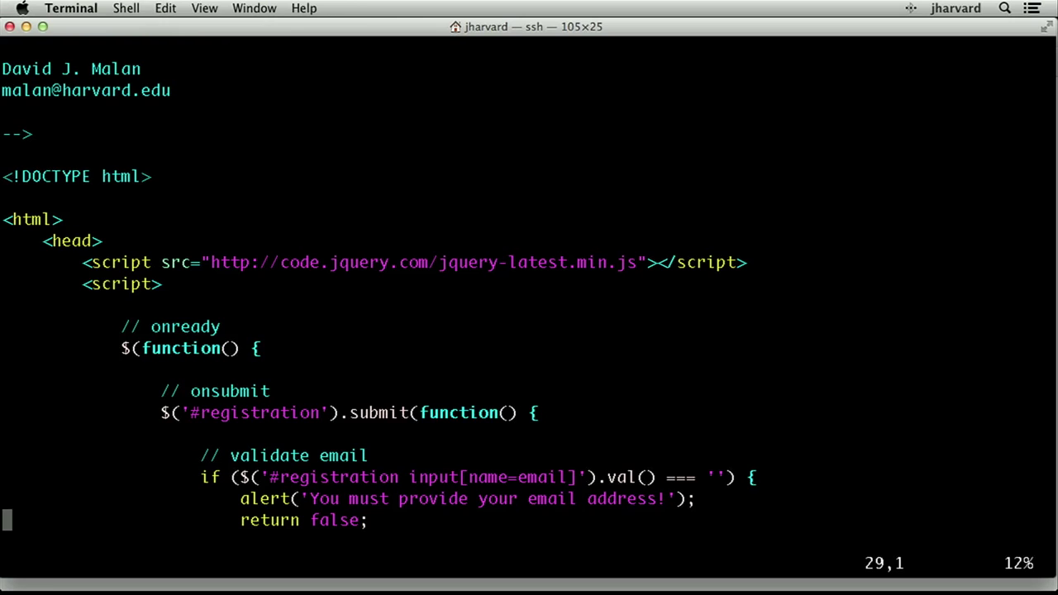
# Scroll through form-1's jQuery validation source in Terminal
pyautogui.scroll(-3)
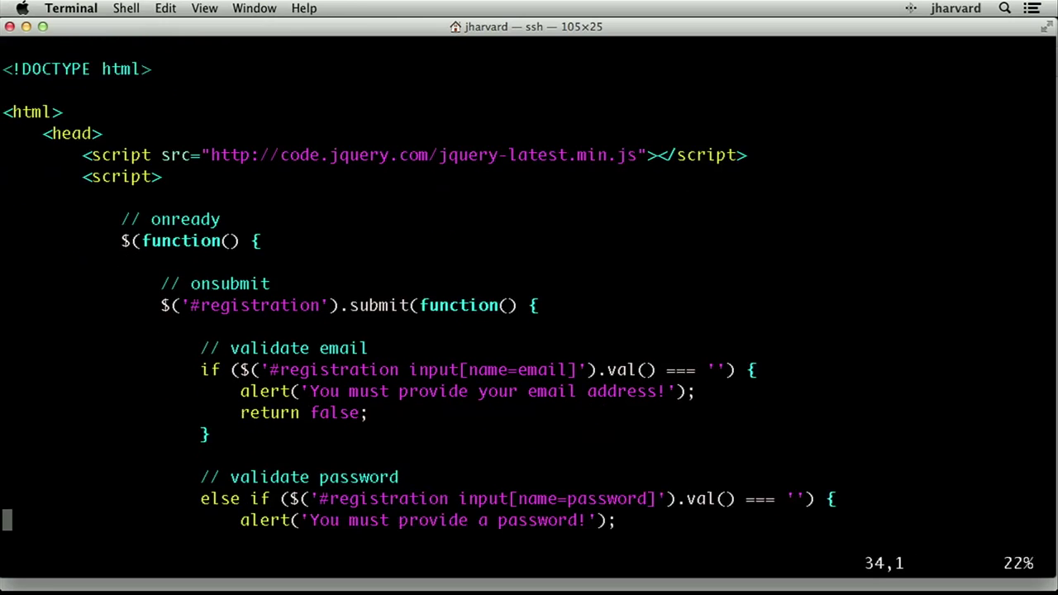
pyautogui.scroll(-3)
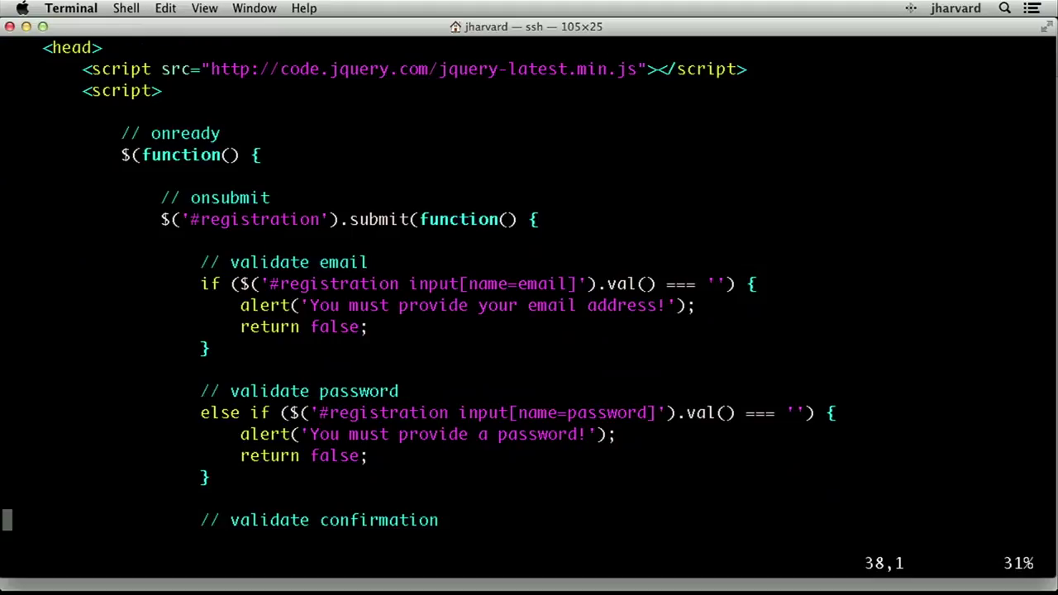